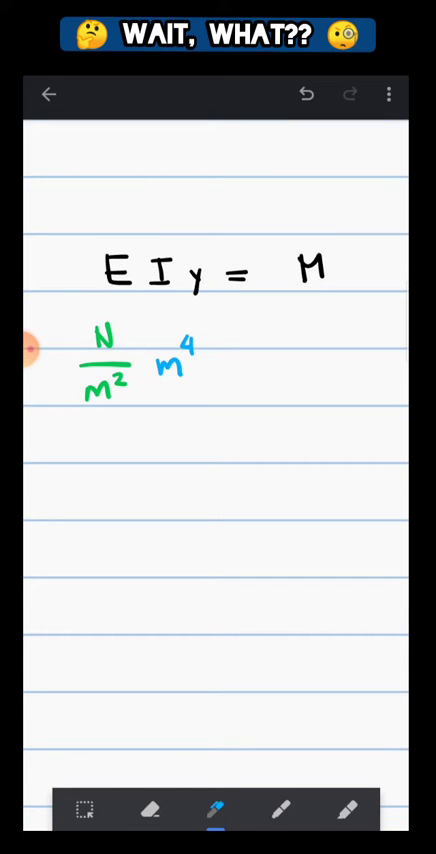
Handwrite the units line ending '= Nm' and 'Nm³ = Nm' beneath it
{"action": "left_click_drag", "start_coordinate": [70, 515], "coordinate": [330, 515]}
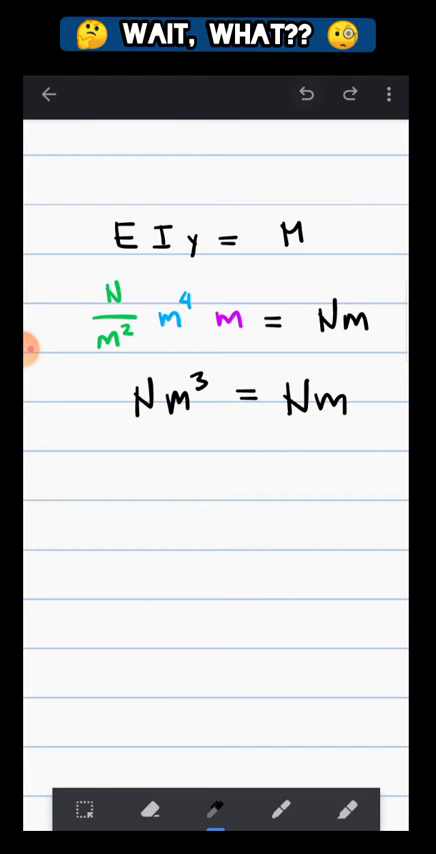
Add superscript 3 to the Nm results and switch the ink to green
{"action": "left_click_drag", "start_coordinate": [290, 310], "coordinate": [350, 340]}
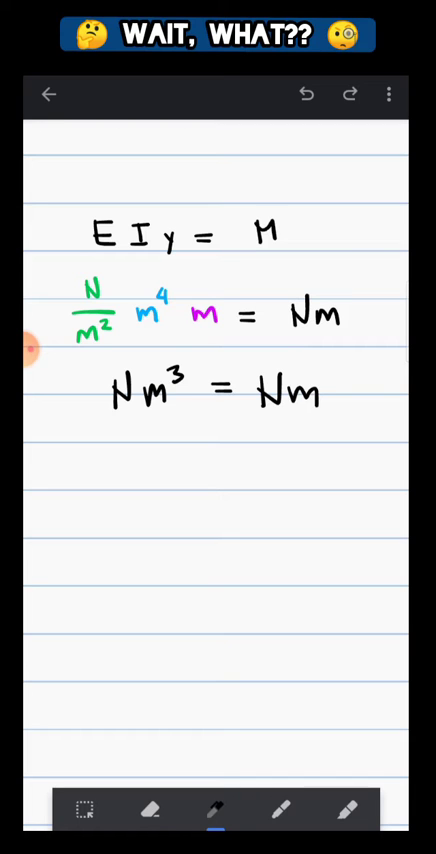
{"action": "scroll", "scroll_direction": "down", "scroll_amount": 3}
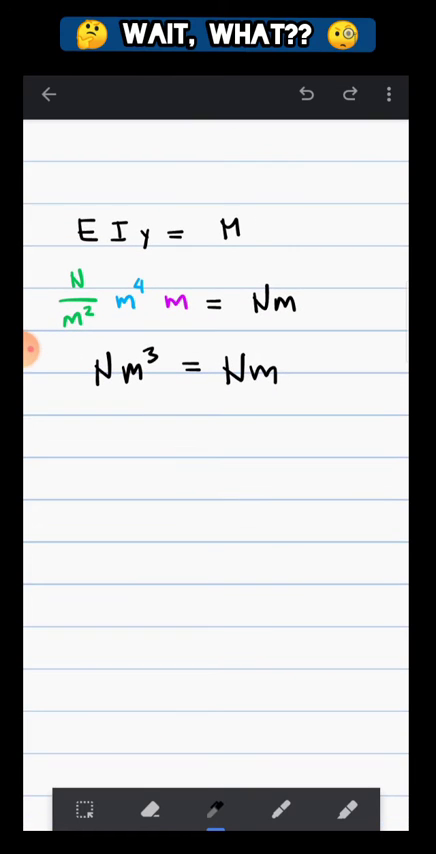
{"action": "left_click", "coordinate": [216, 713]}
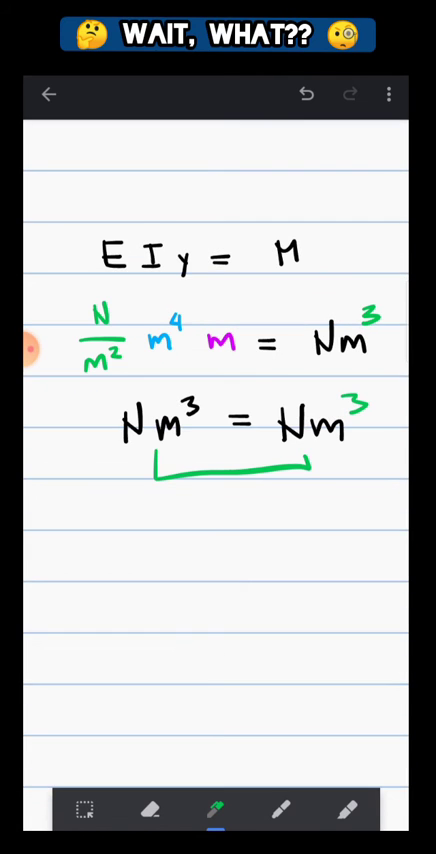
Scroll down the page and switch the ink back to black for EIy''
{"action": "scroll", "scroll_direction": "down", "scroll_amount": 3}
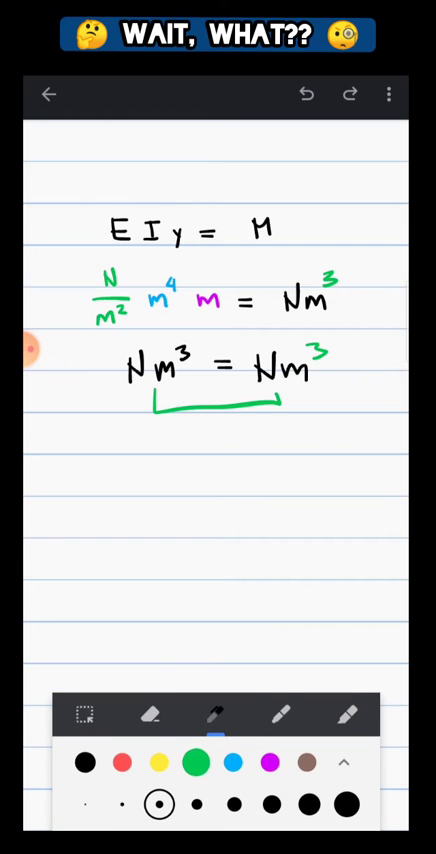
{"action": "left_click", "coordinate": [84, 762]}
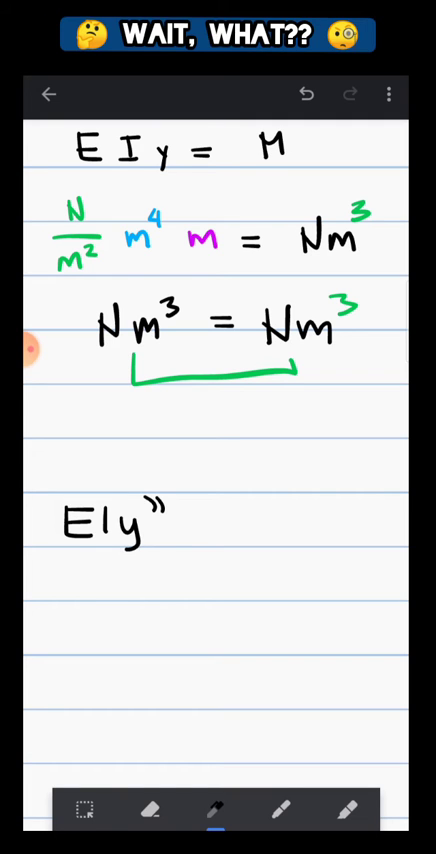
Scroll down while writing EIy'' = M labelled Nm and the circled EIy' =
{"action": "scroll", "scroll_direction": "down", "scroll_amount": 3}
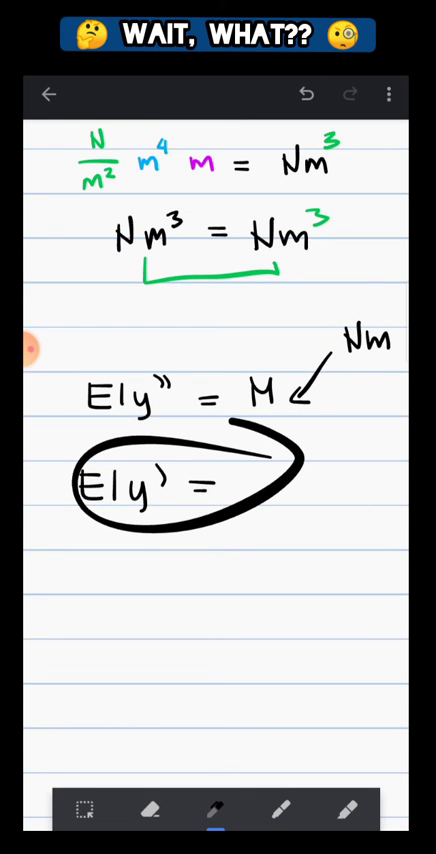
Switch to magenta ink and box the Nm² and Nm³ results
{"action": "left_click", "coordinate": [308, 95]}
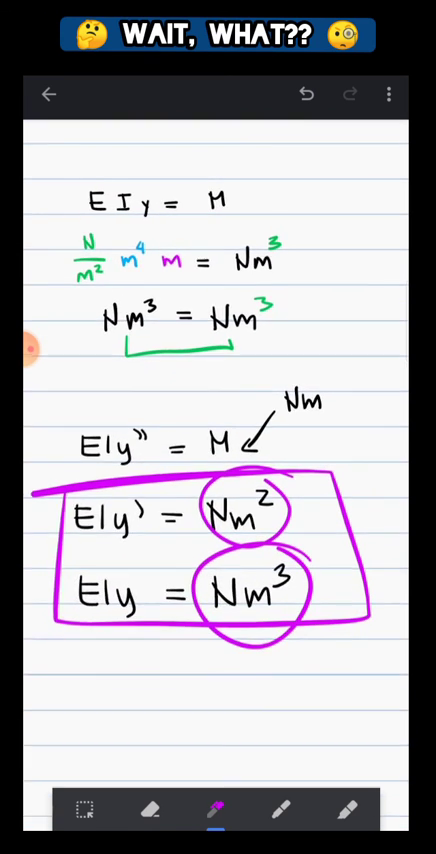
{"action": "scroll", "scroll_direction": "down", "scroll_amount": 3}
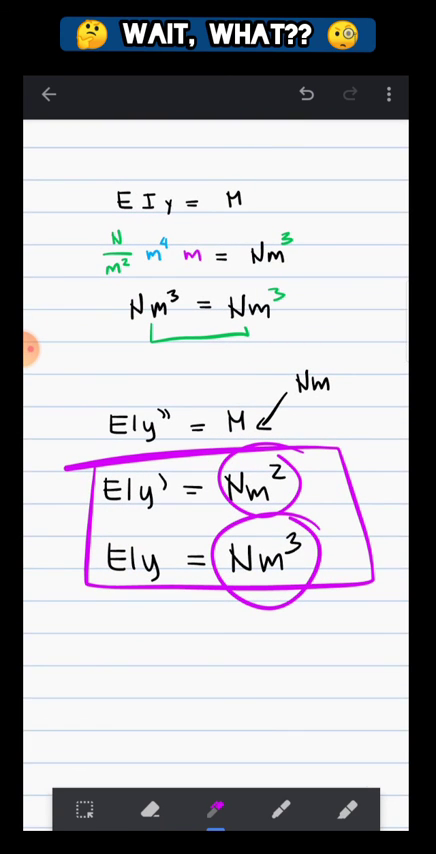